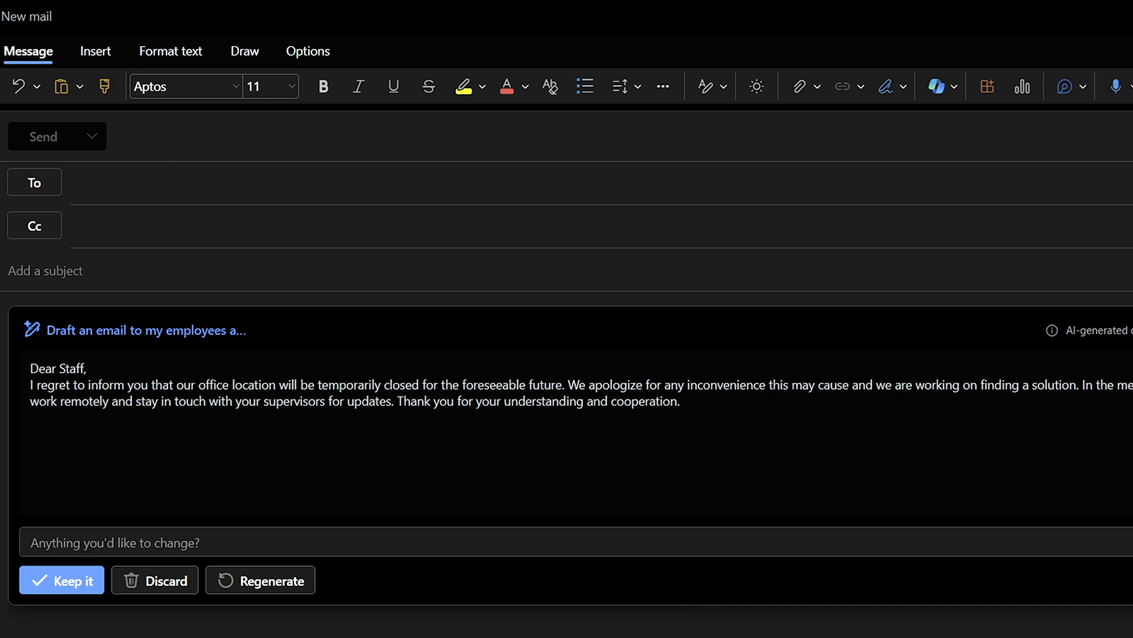
# Step: Have Copilot coach the draft thanking employees for their hard work
pyautogui.click(62, 579)
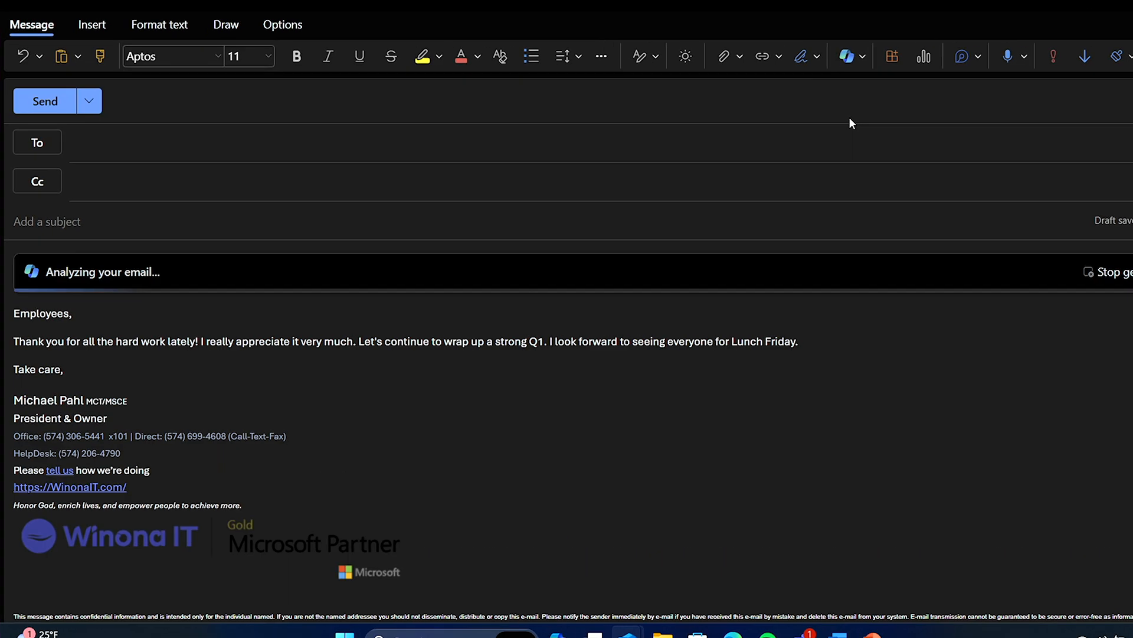
# Step: Scroll past the tone and reader sentiment feedback, then show the Clarity suggestions
pyautogui.scroll(-3)
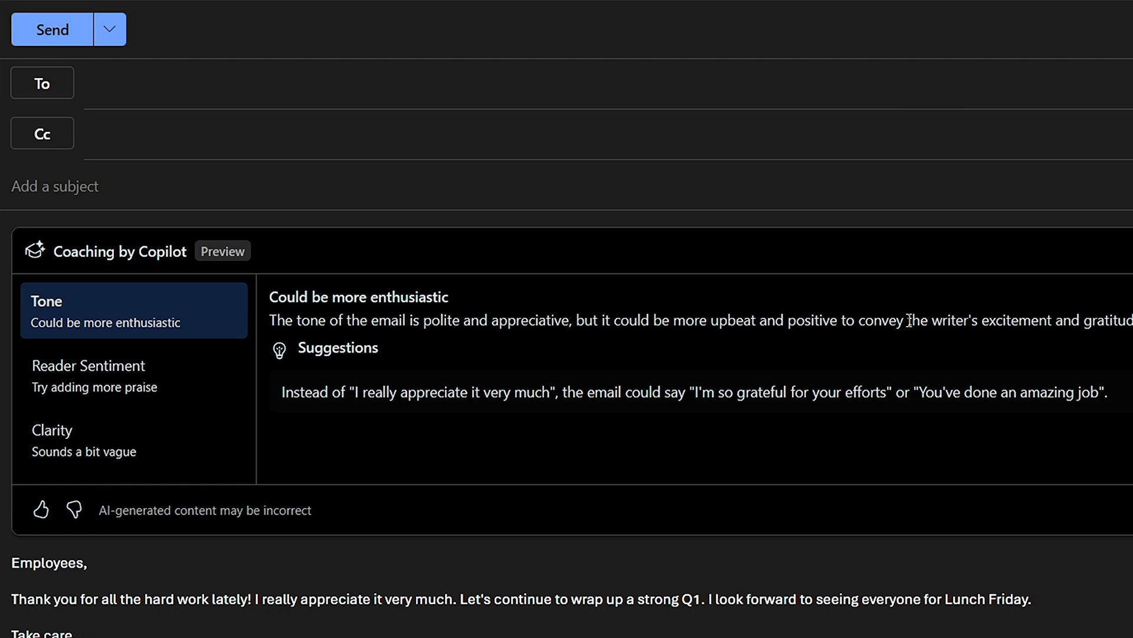
pyautogui.click(109, 438)
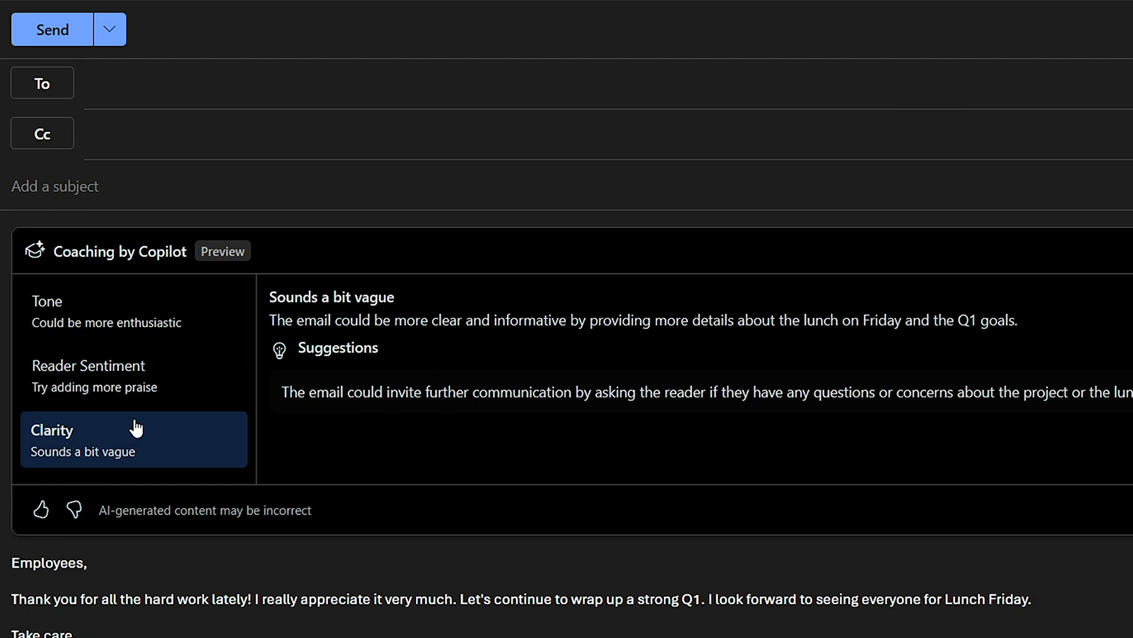
pyautogui.moveTo(201, 323)
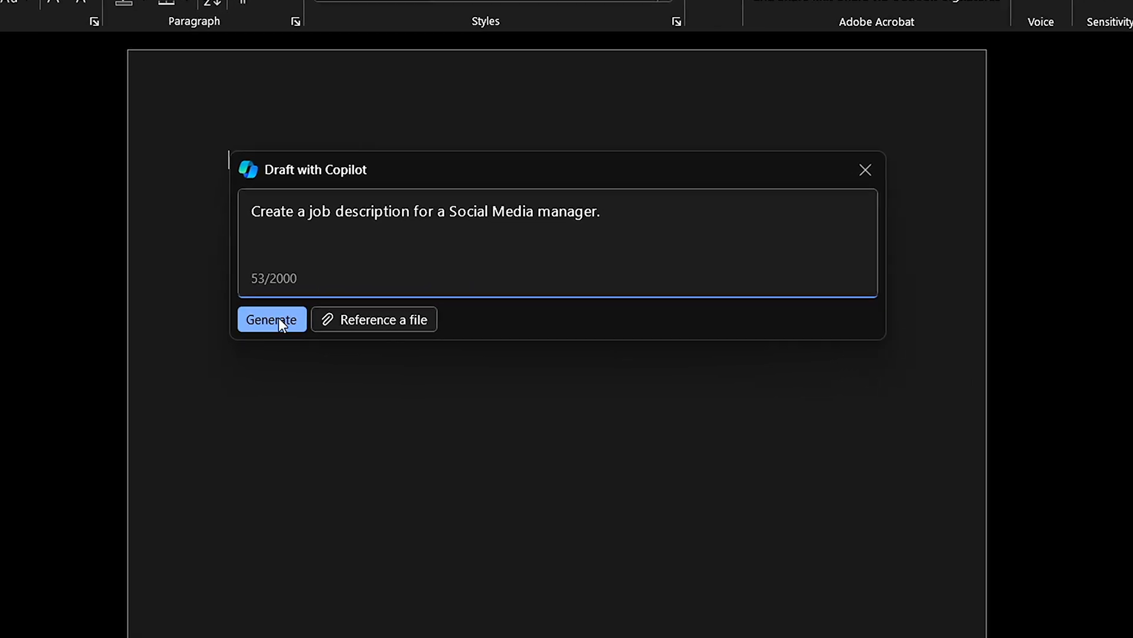
# Step: Generate a Copilot draft of the Social Media manager job description
pyautogui.click(271, 318)
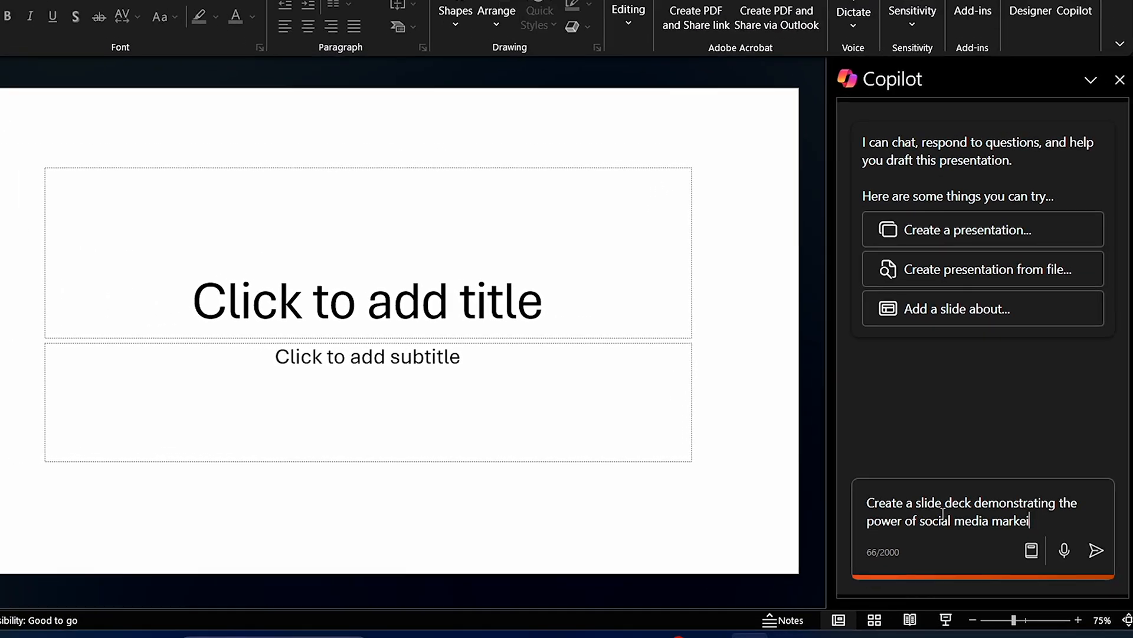
# Step: Send the social media marketing deck prompt, then view the Brand Awareness and Cost-Effective Advertising slides
pyautogui.click(1095, 550)
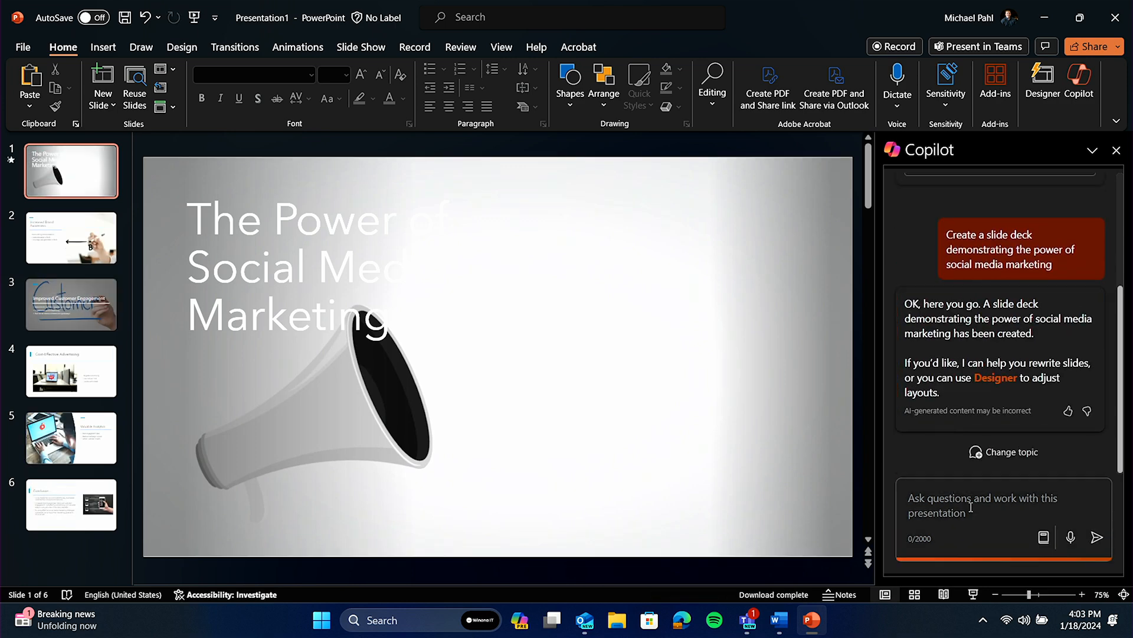
pyautogui.click(70, 237)
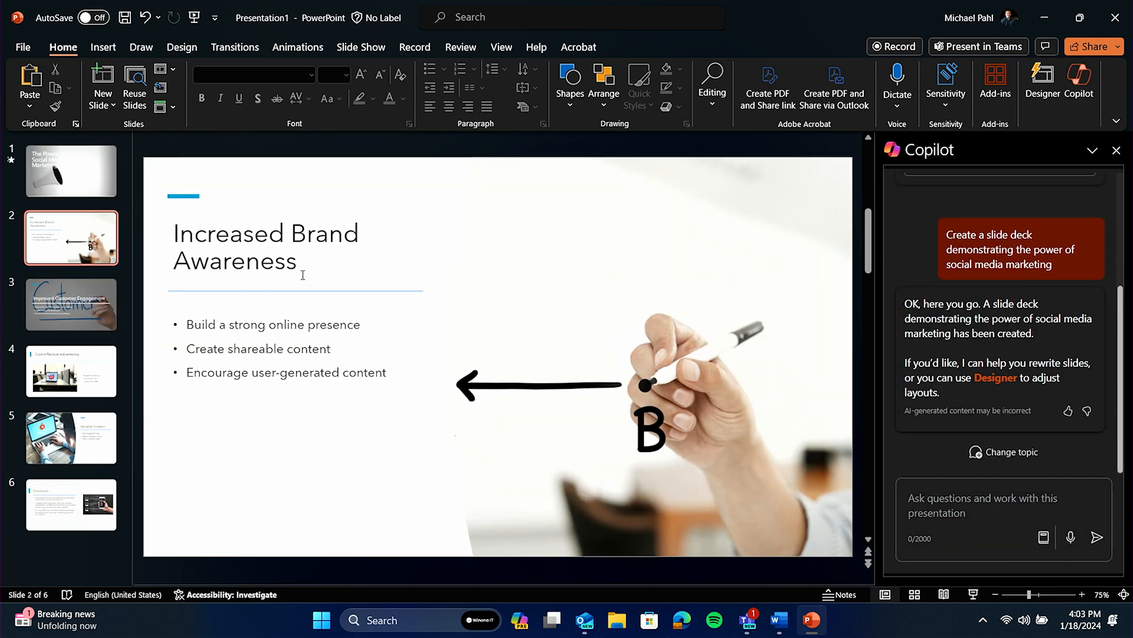
pyautogui.click(71, 371)
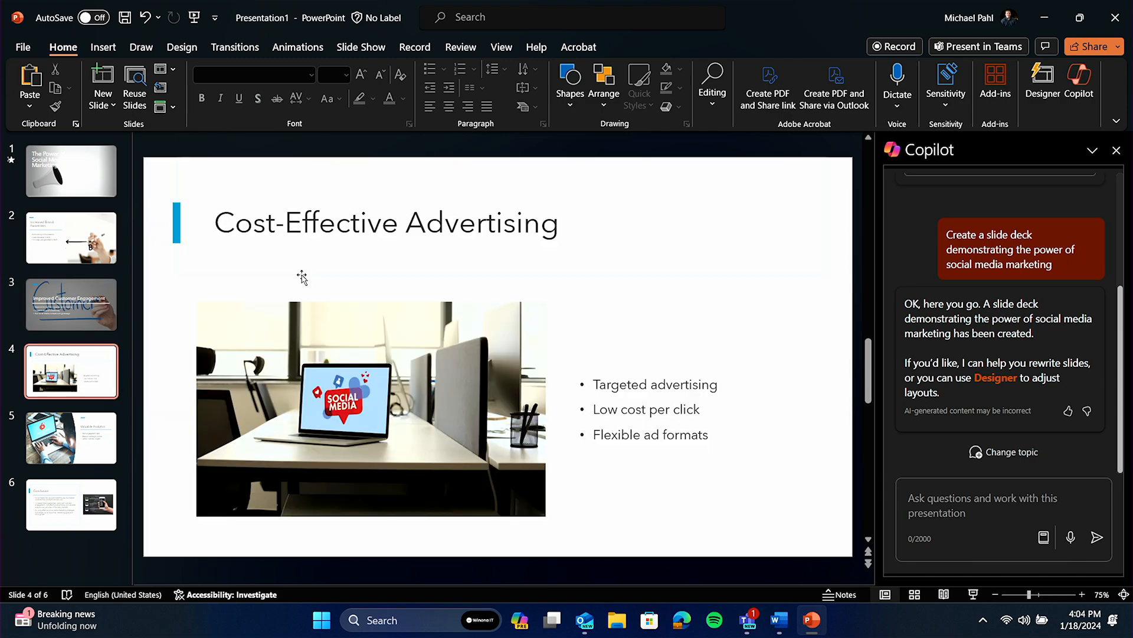